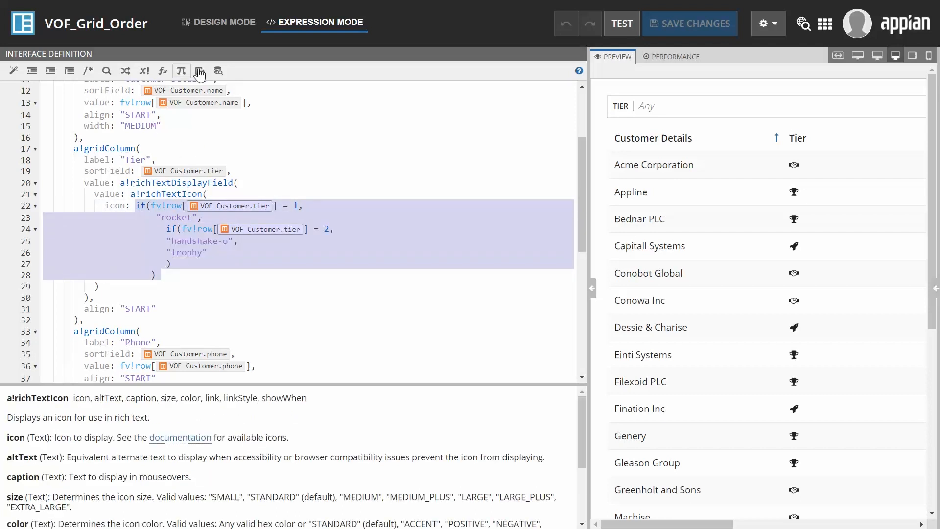
mouse_move(199, 71)
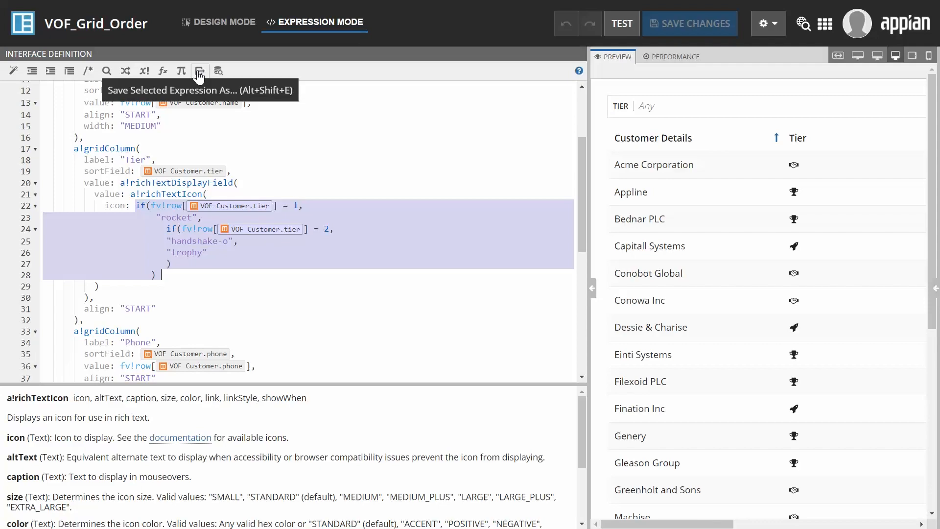
- Save the selected tier icon if() expression as expression rule 'VOF_TierStatus', choosing the row input type
click(200, 71)
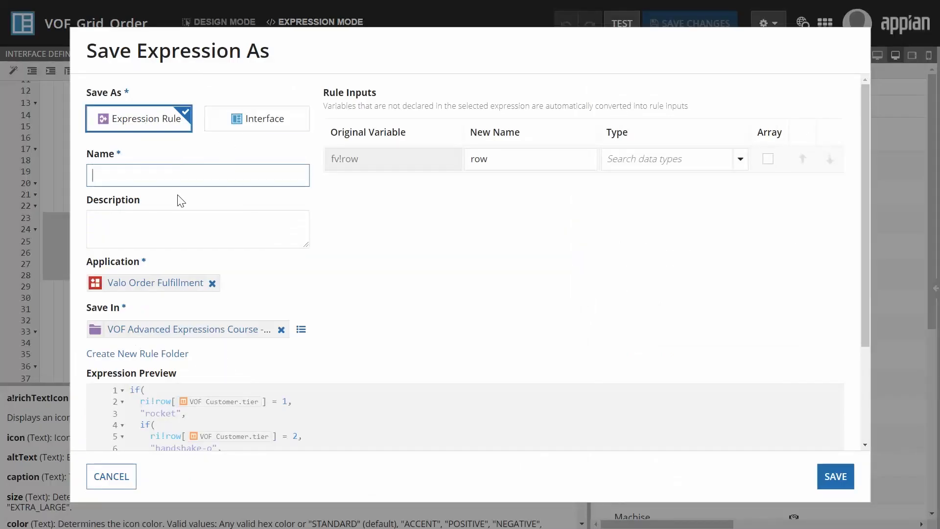
text(VOF_TierStatus)
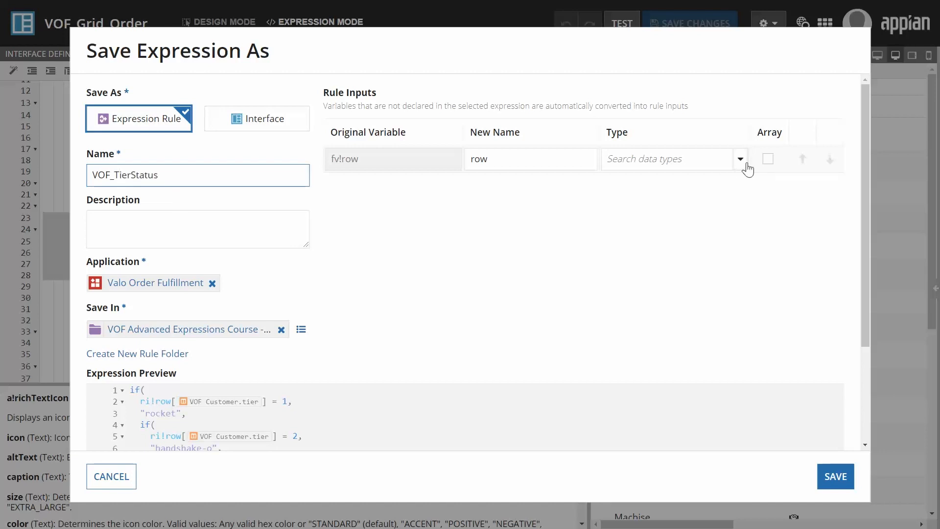
click(740, 159)
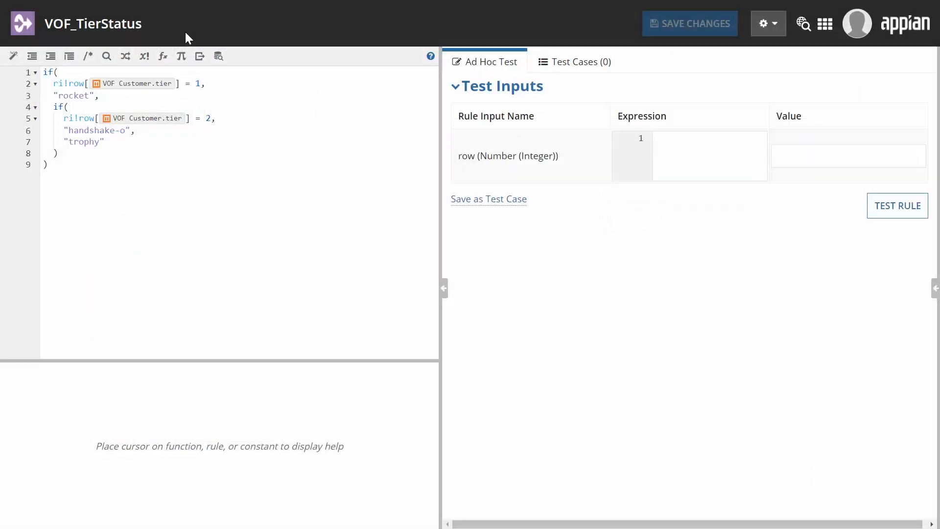
mouse_move(685, 210)
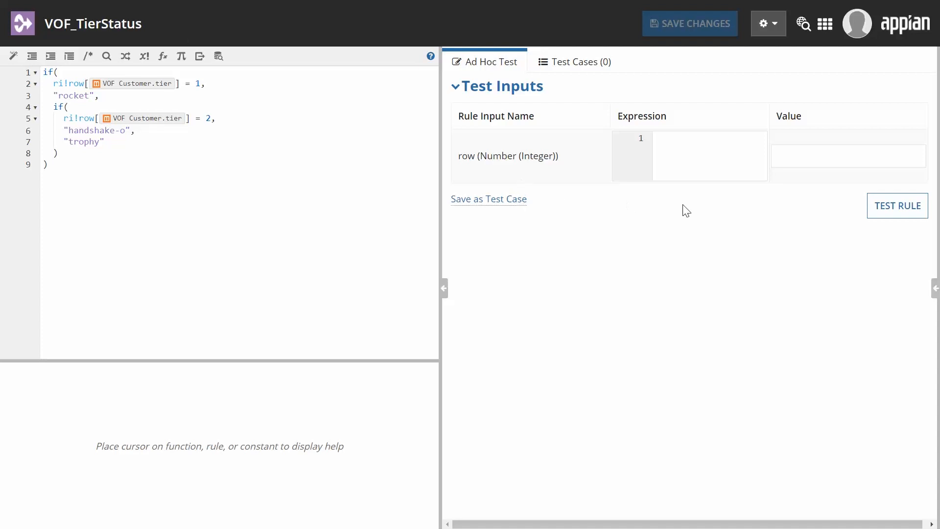